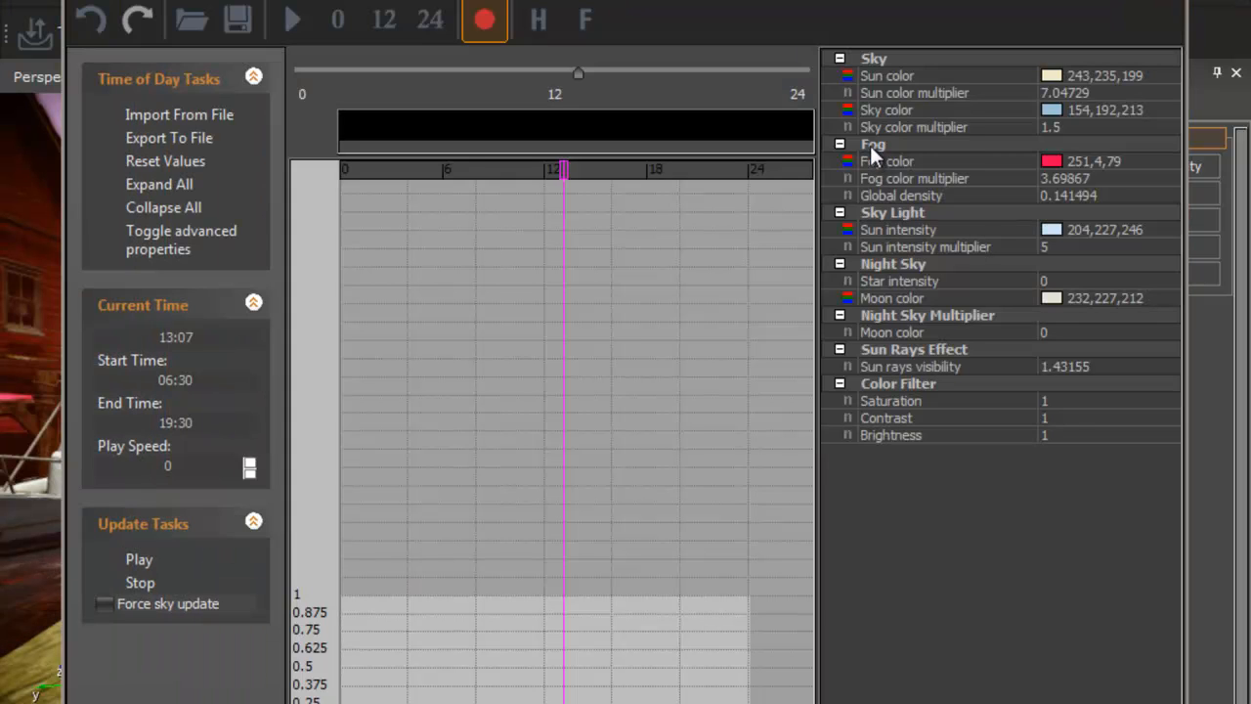
mouse_move(895, 172)
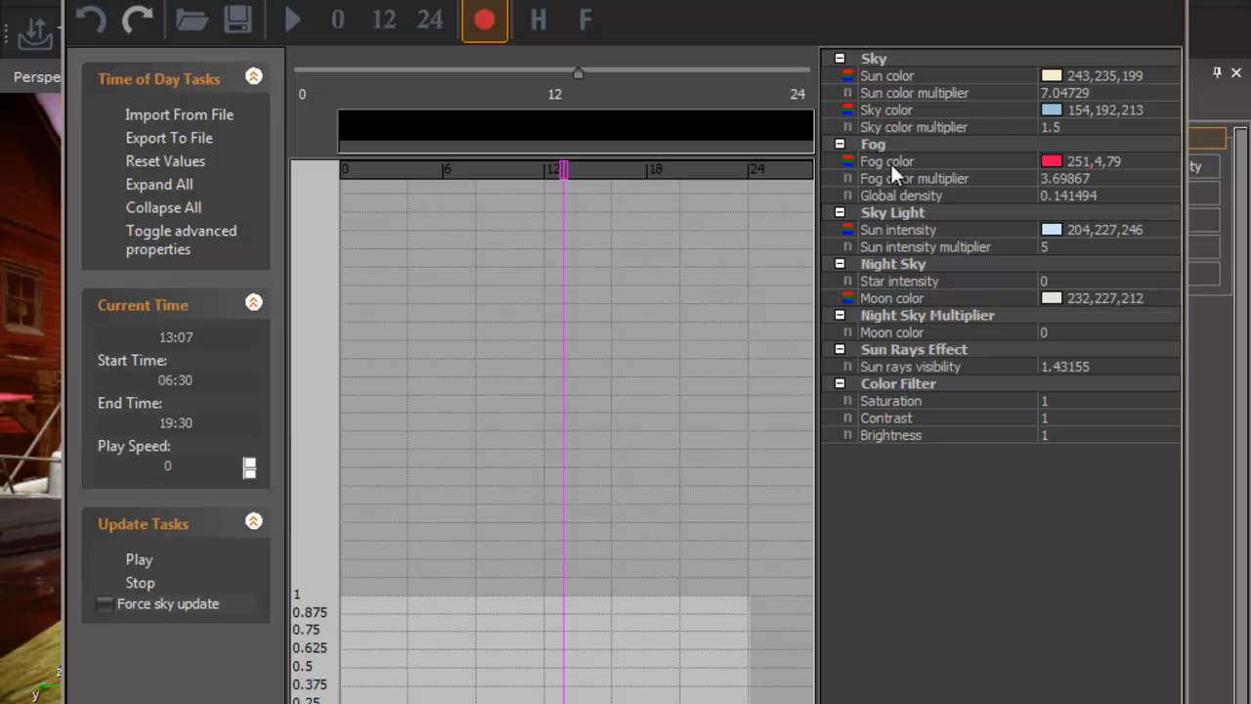
mouse_move(938, 184)
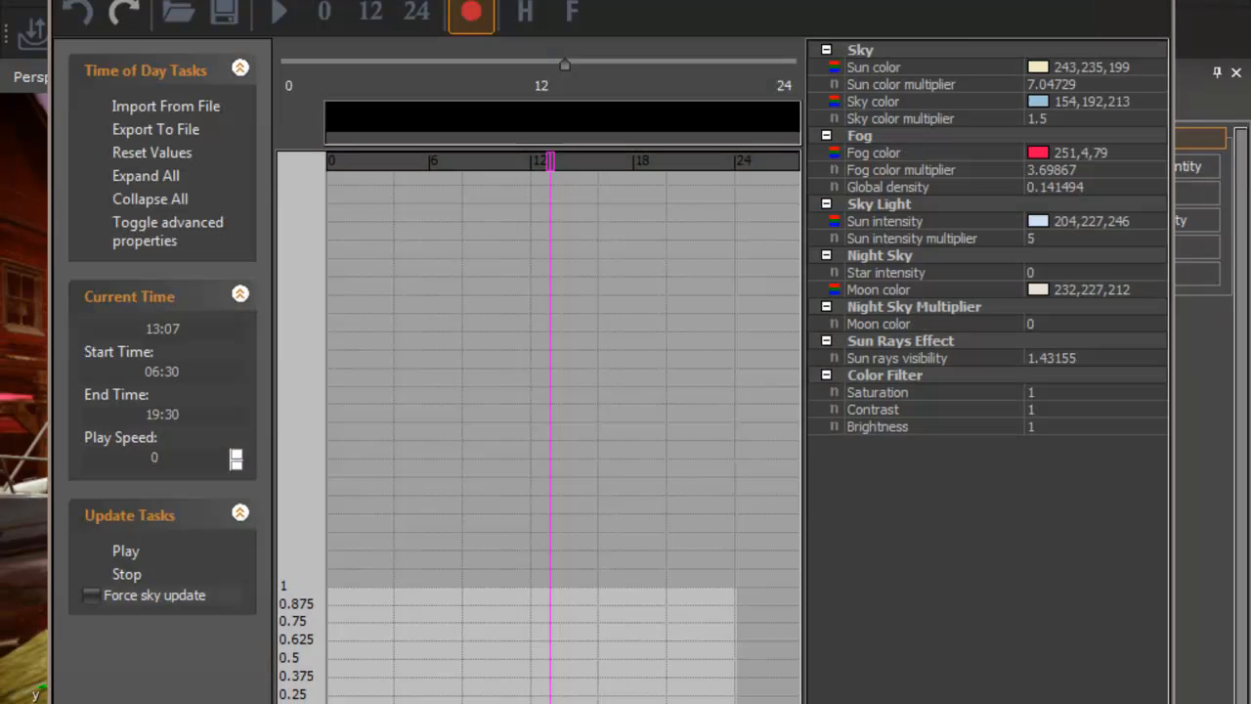
mouse_move(915, 179)
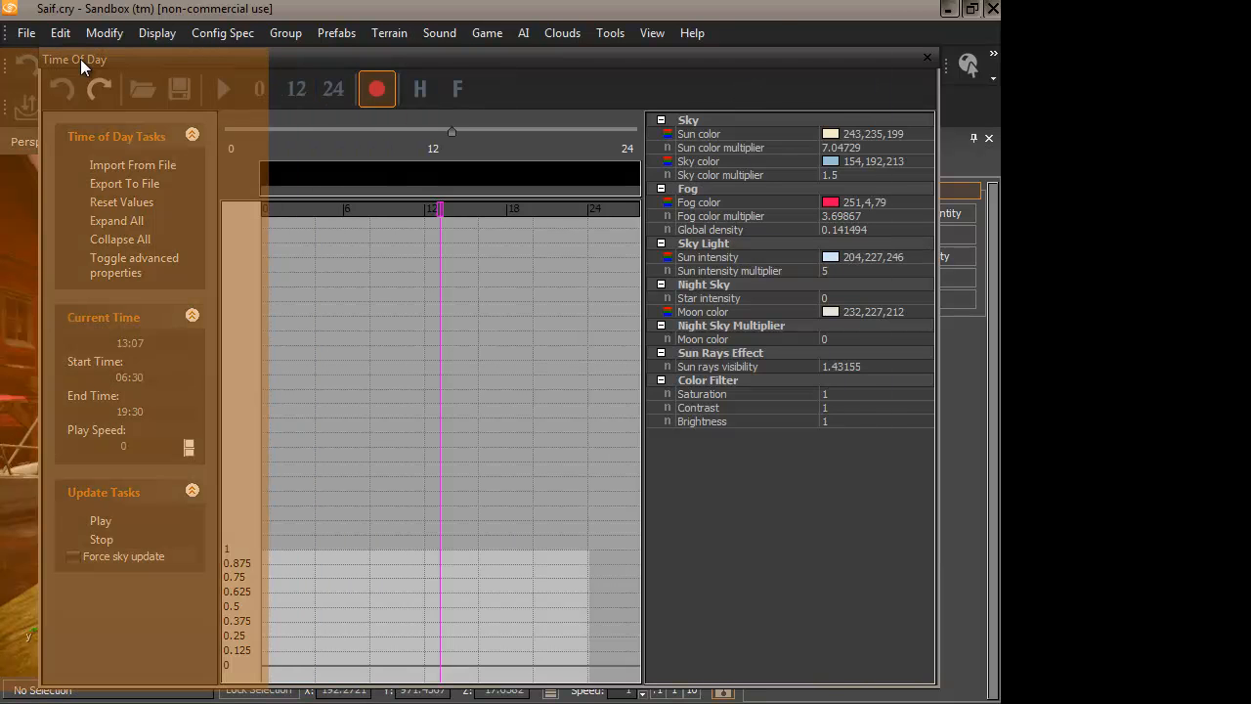
Dock the Time of Day properties and bring up the colour picker for the Fog color swatch.
left_click(926, 56)
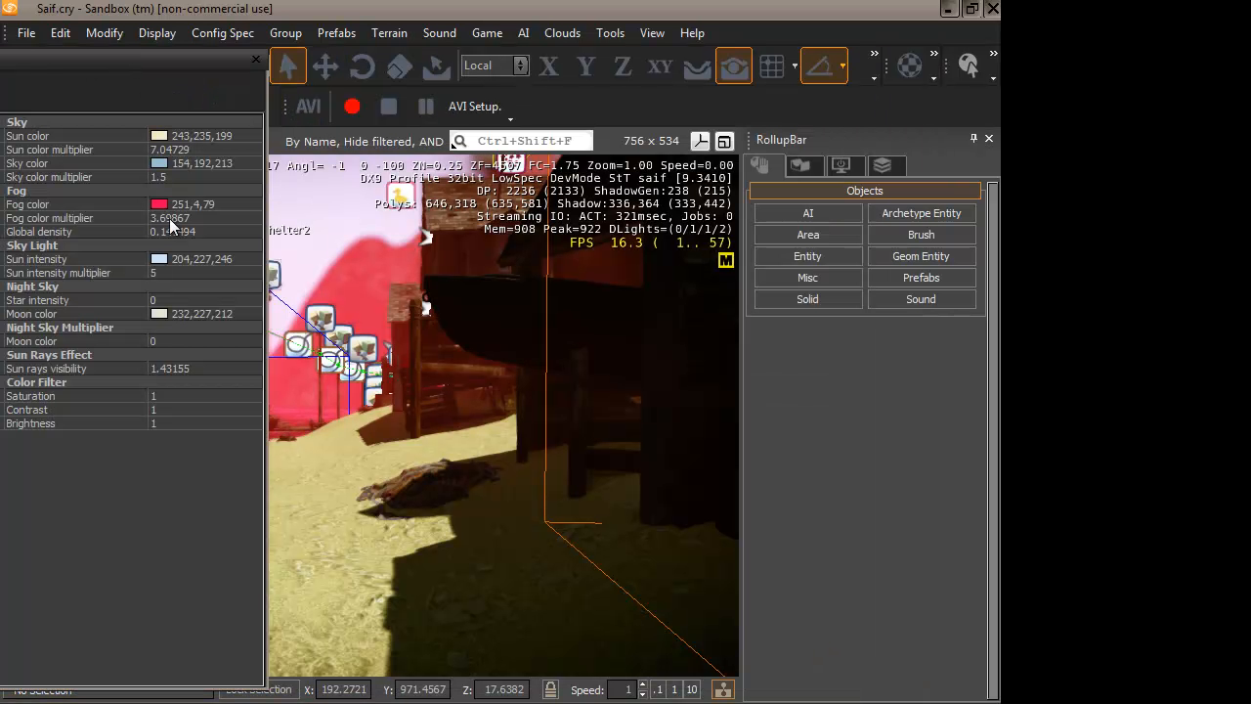
left_click(79, 205)
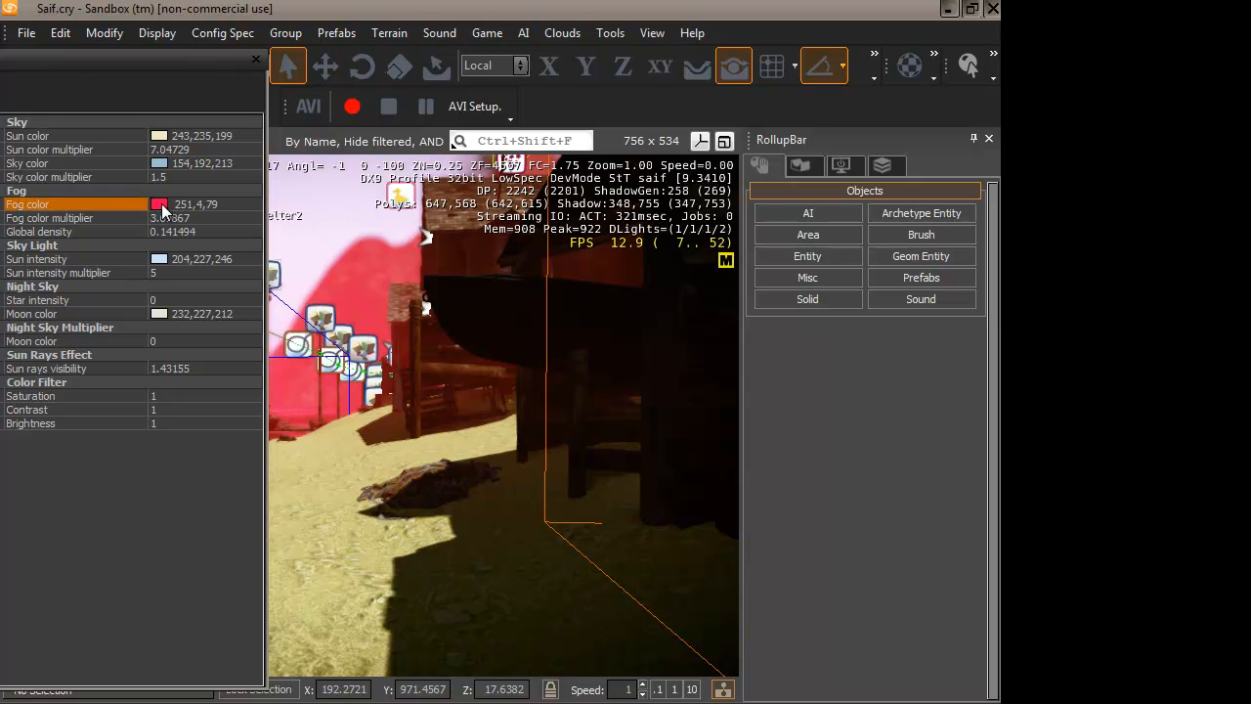
left_click(160, 205)
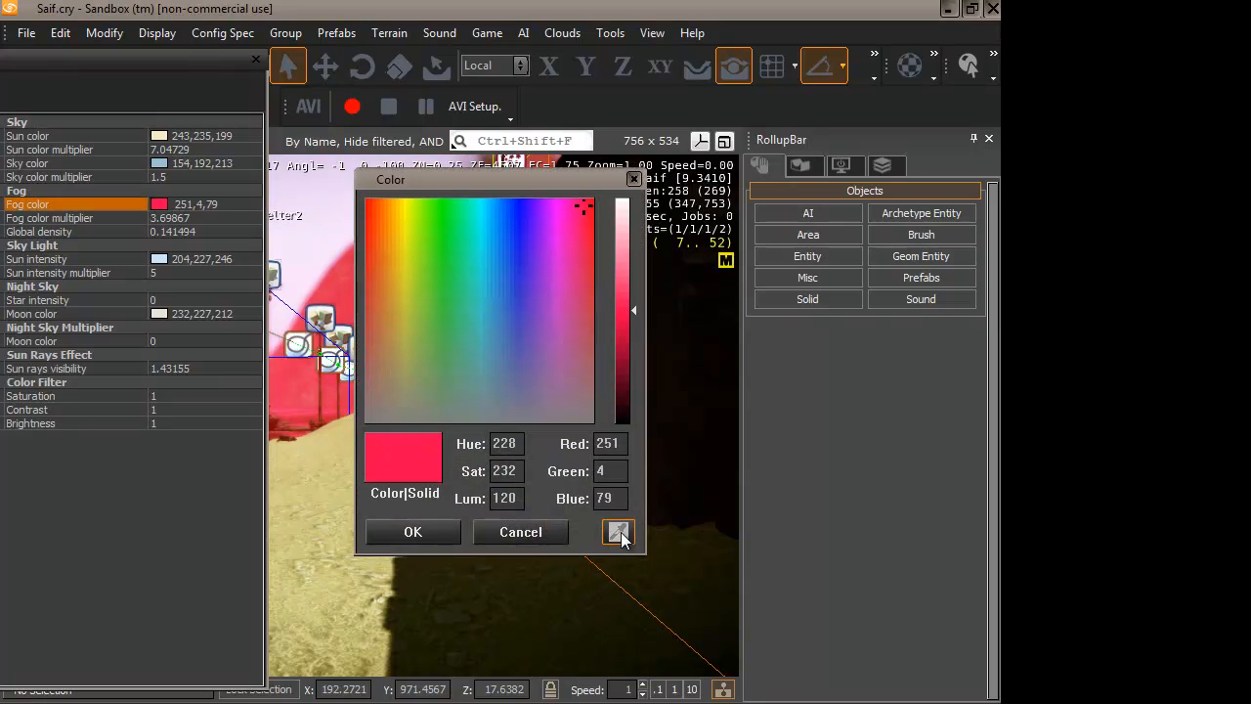
Set the fog colour to light blue (193,253,247) and confirm it.
left_click(618, 532)
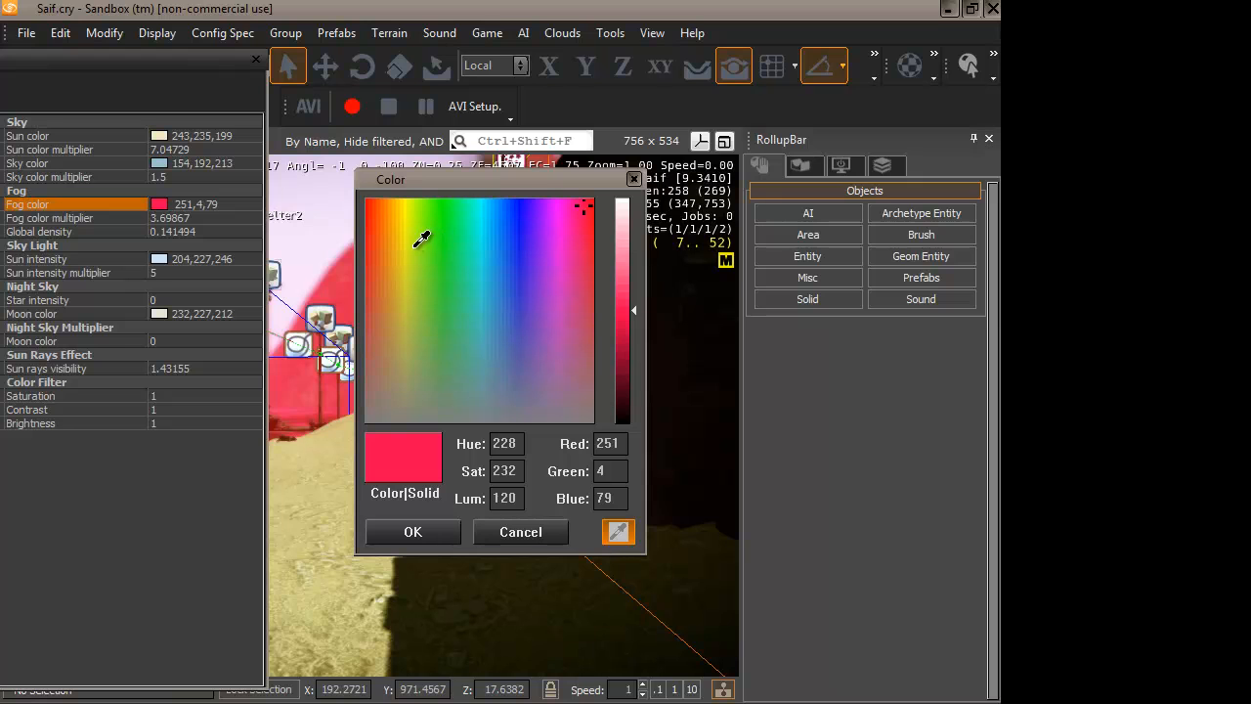
left_click(478, 215)
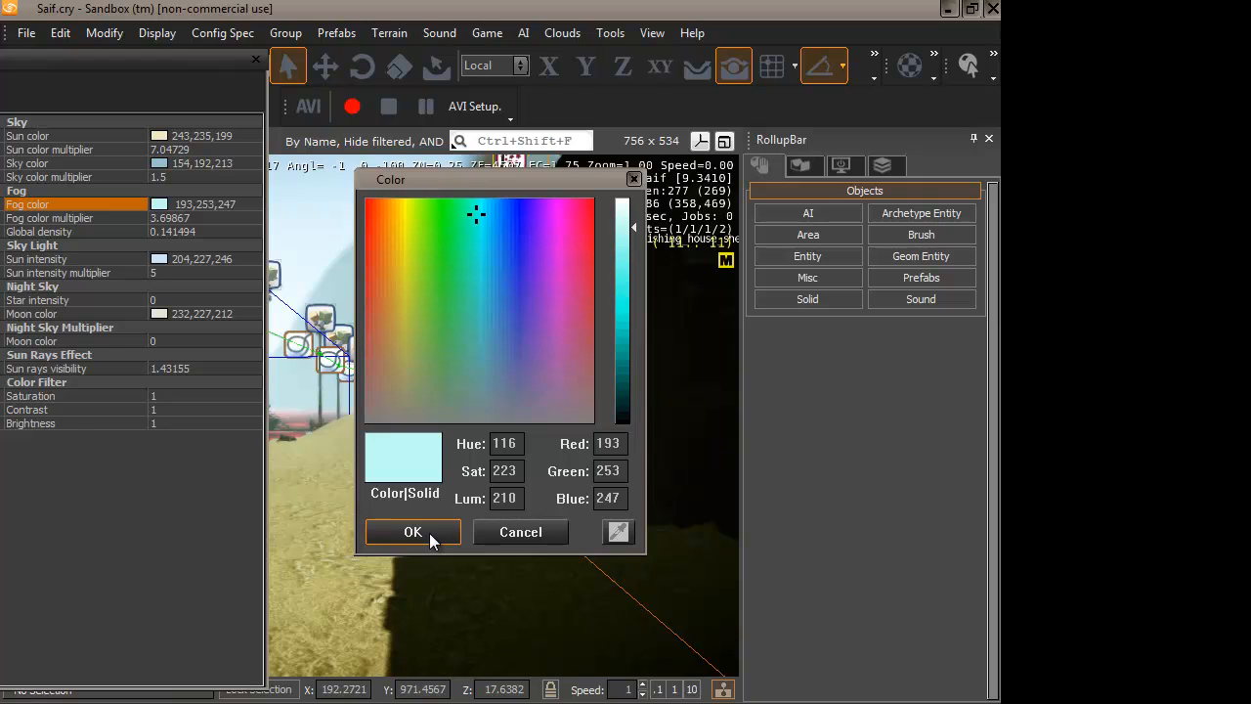
left_click(411, 532)
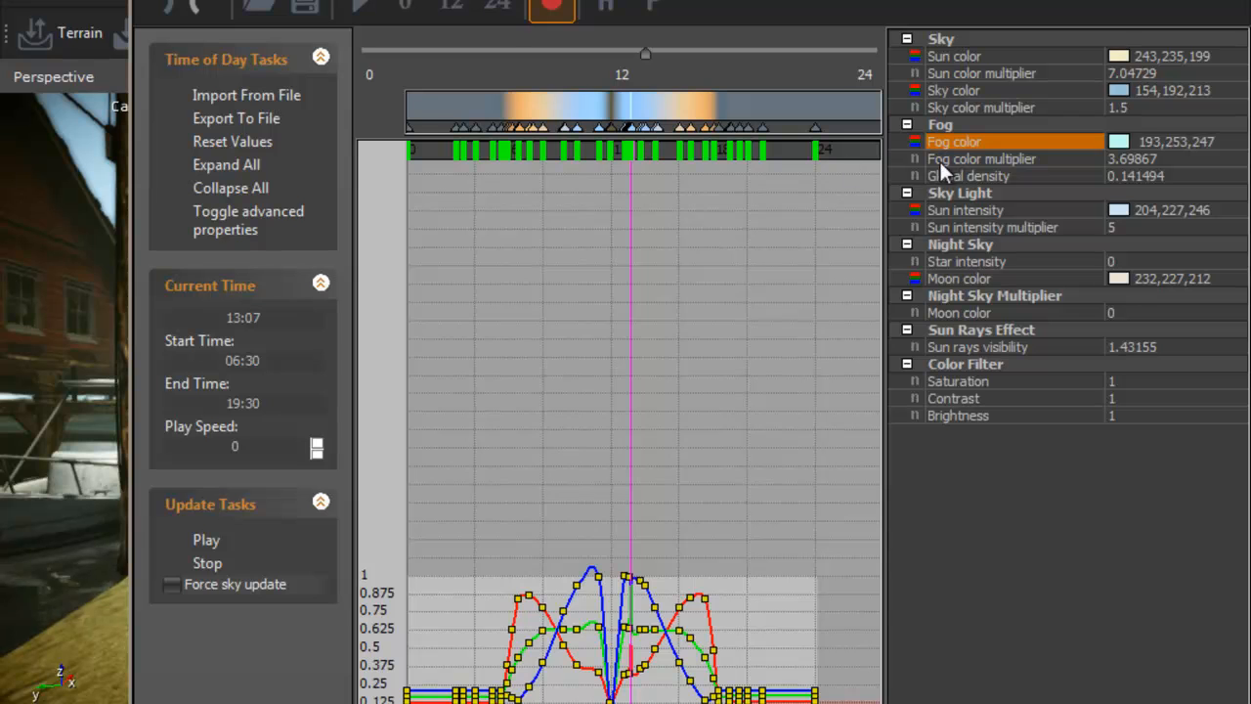
Show the Fog color multiplier's keyframed curve across the day.
left_click(981, 158)
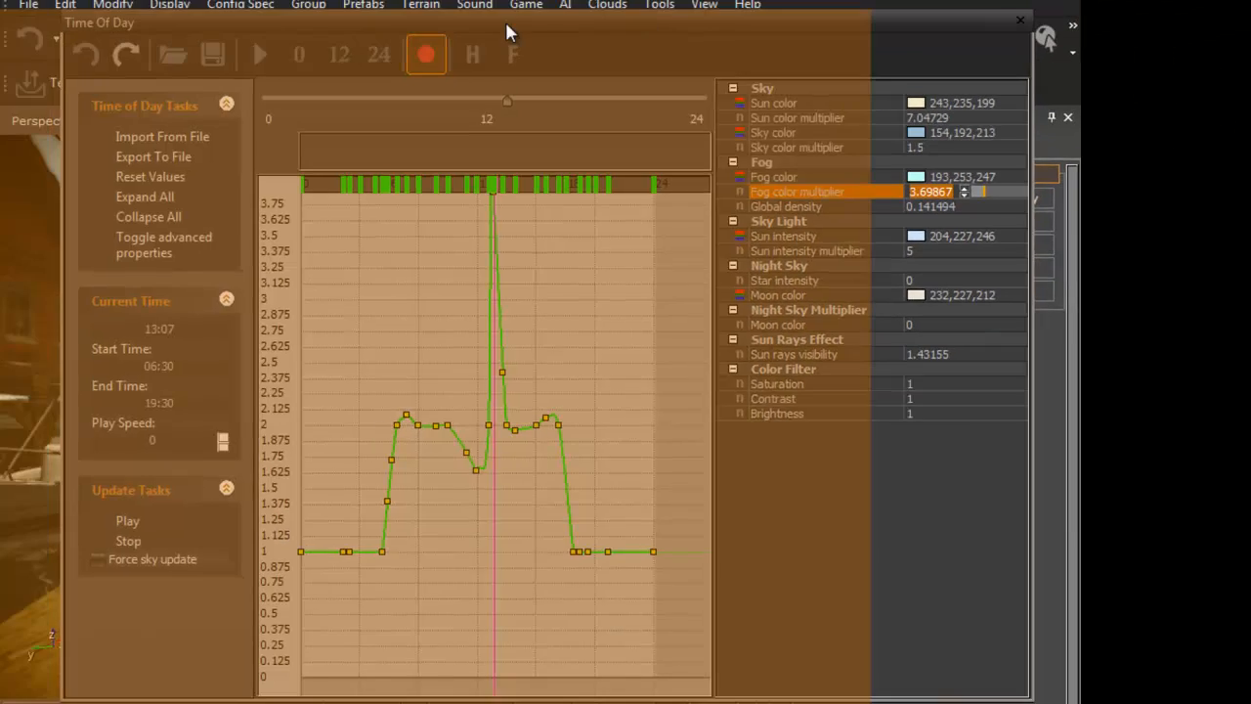
Raise the Fog color multiplier to 16.
left_click(1020, 19)
type("16")
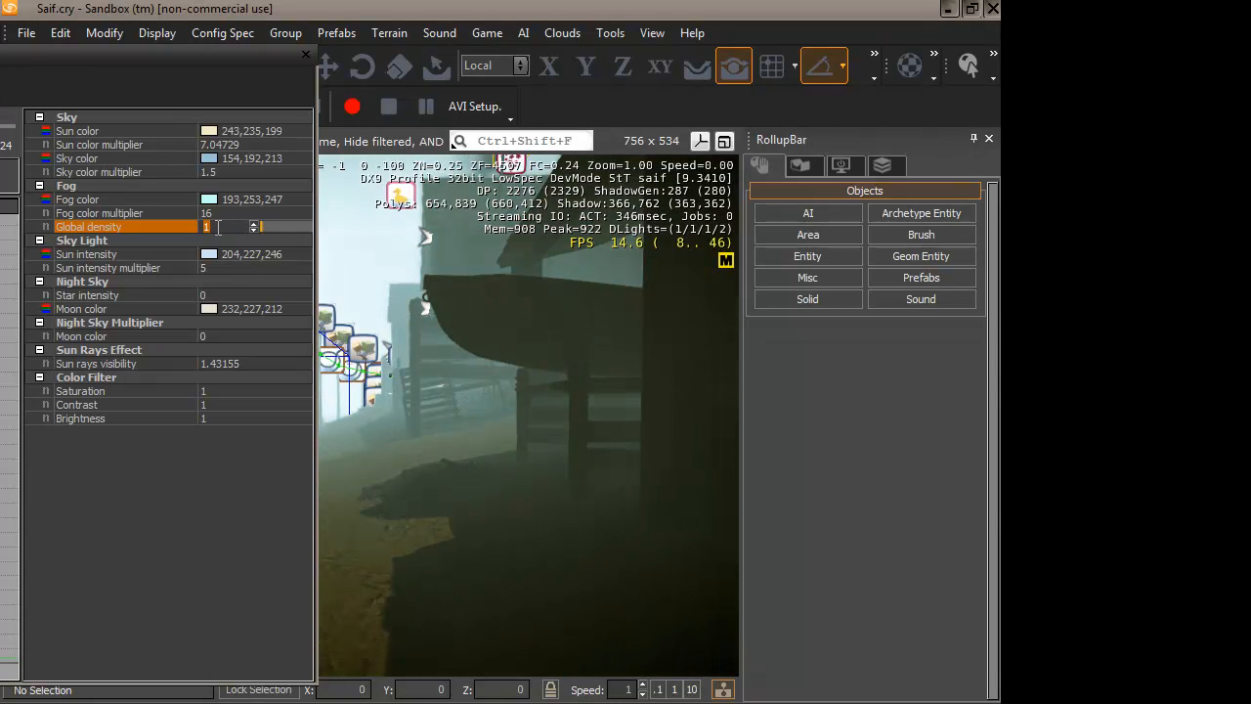
Set the fog Global density to 10, thickening the scene haze.
type("10")
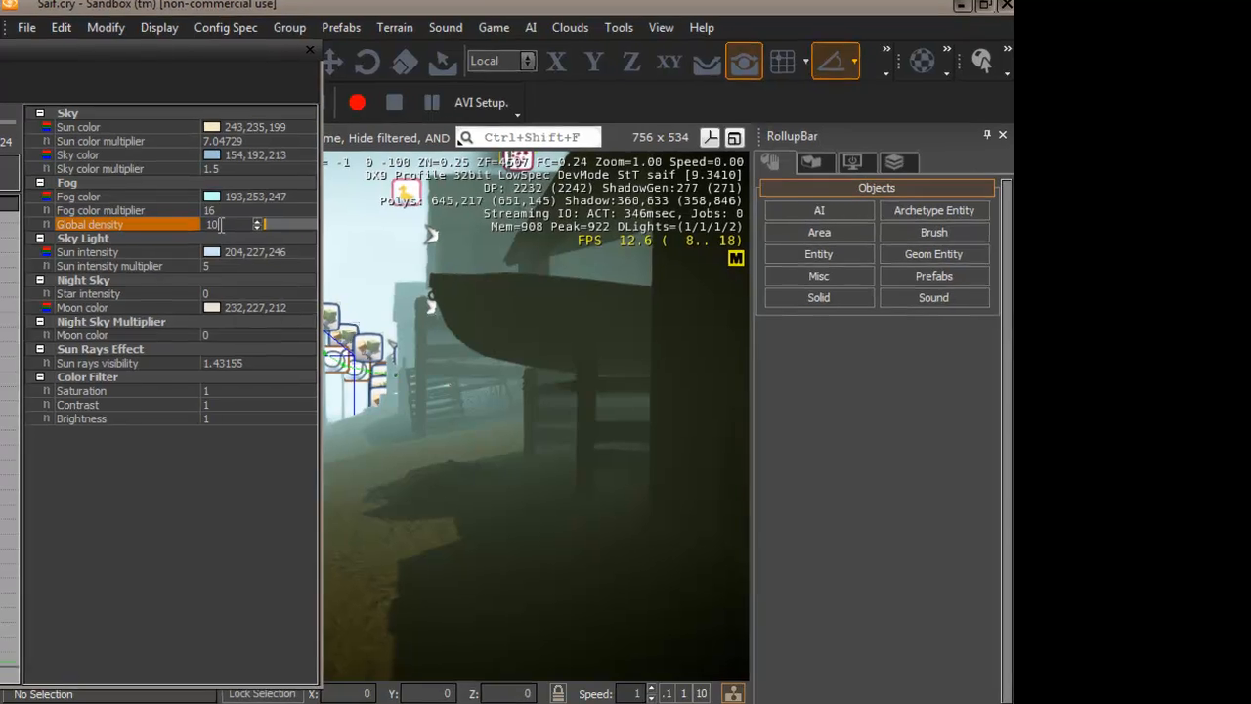